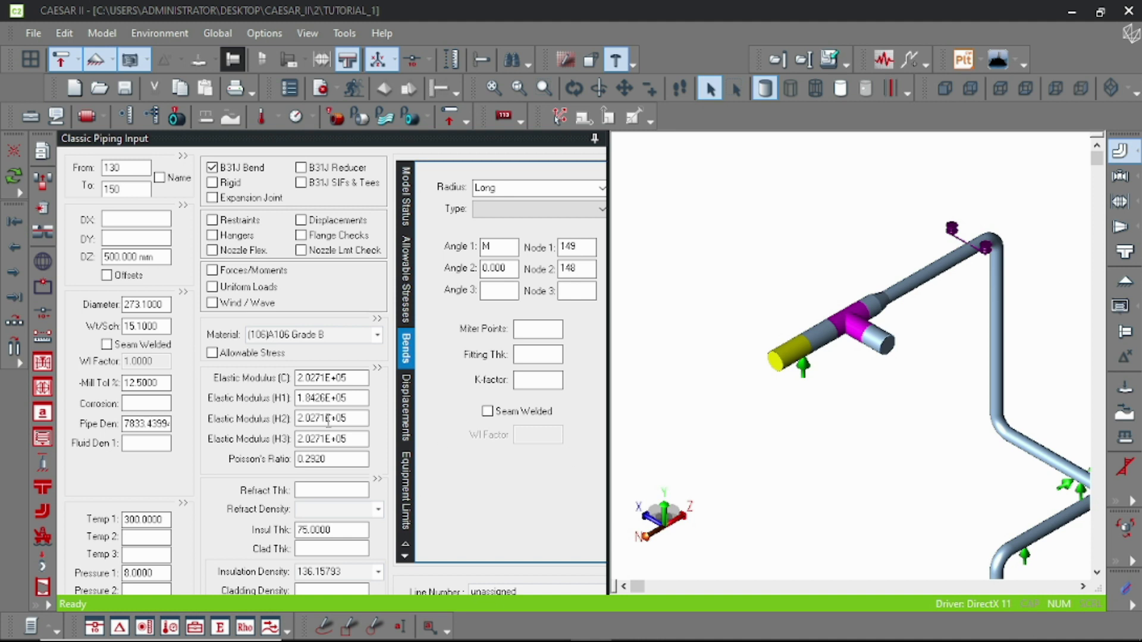
mouse_move(36, 314)
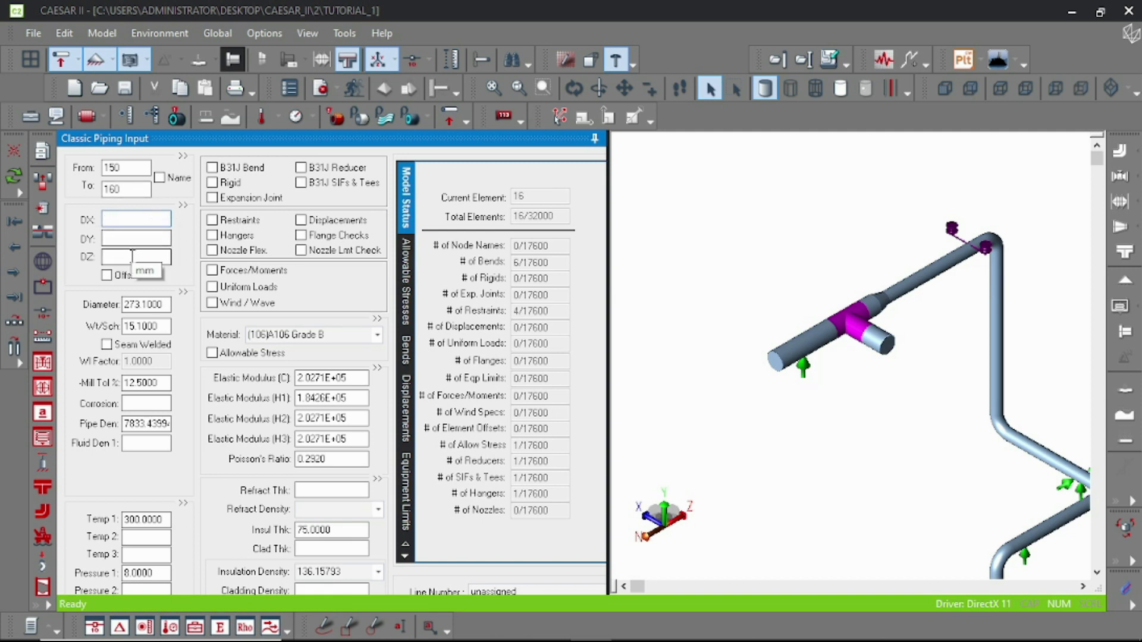
Enter DZ = -500 mm on element 150-160 to extend the run in negative Z.
text(-502)
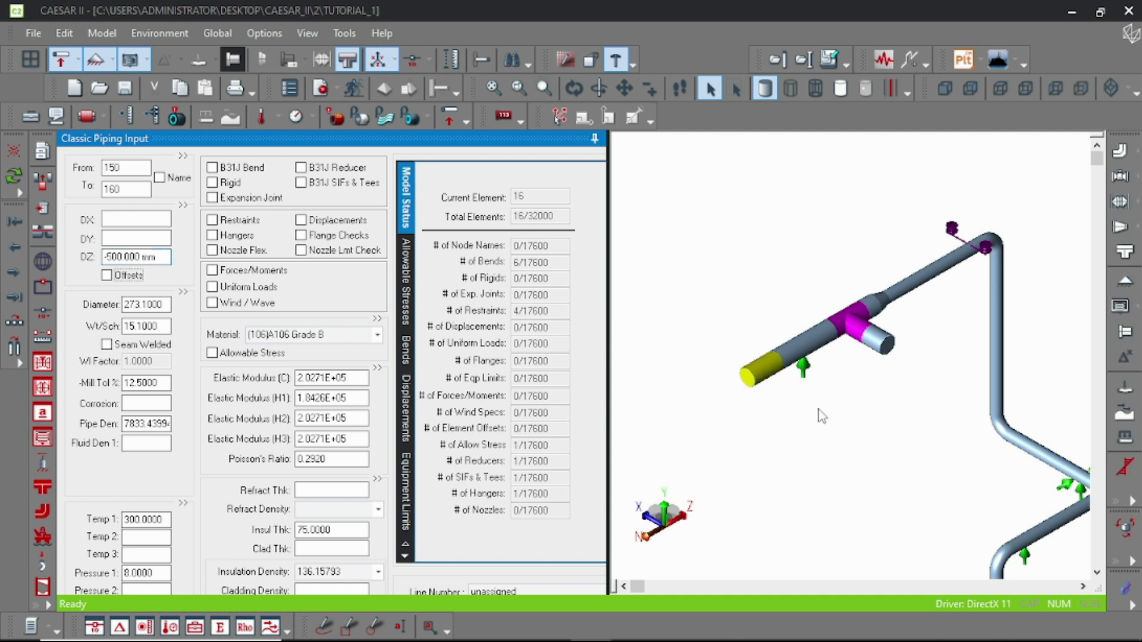
mouse_move(766, 381)
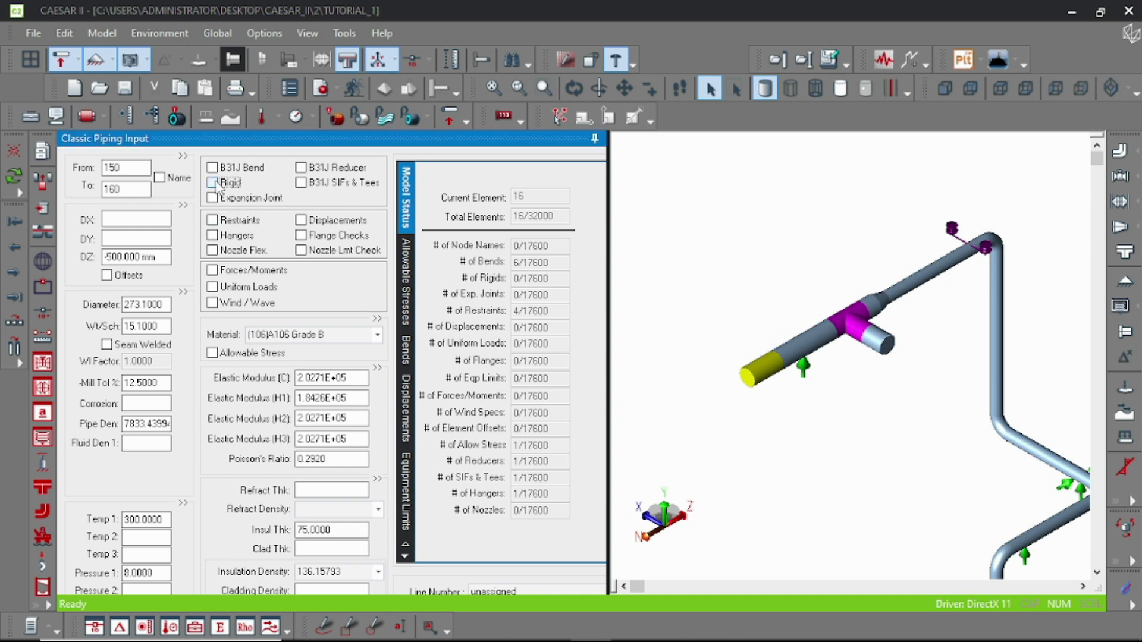
Make element 150-160 a rigid with Rigid Weight 1000.
click(211, 183)
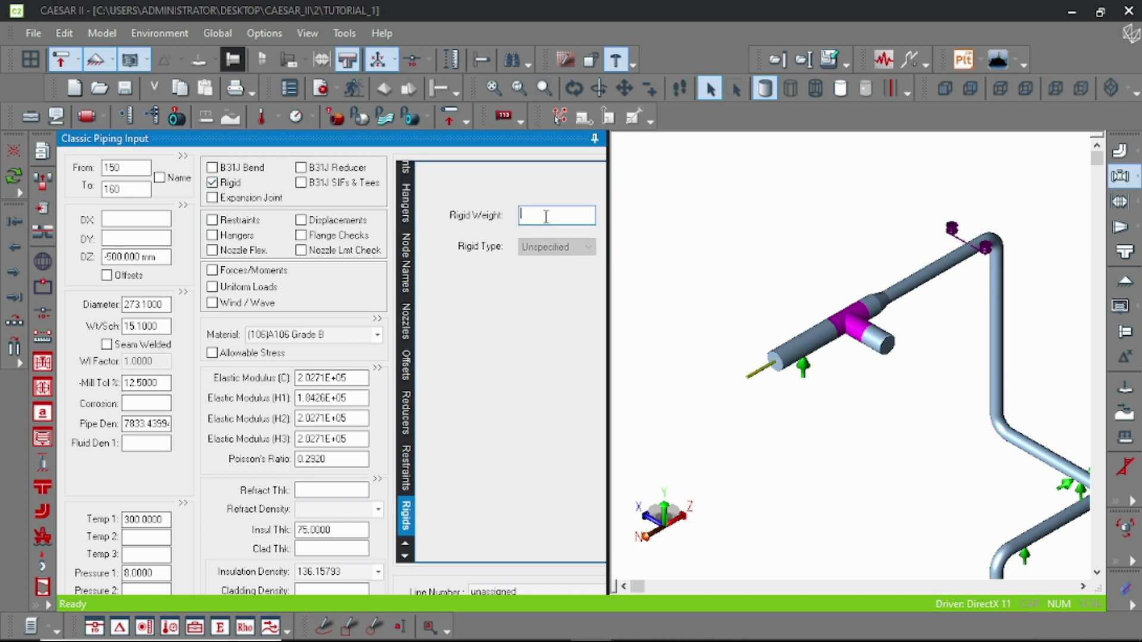
text(1000)
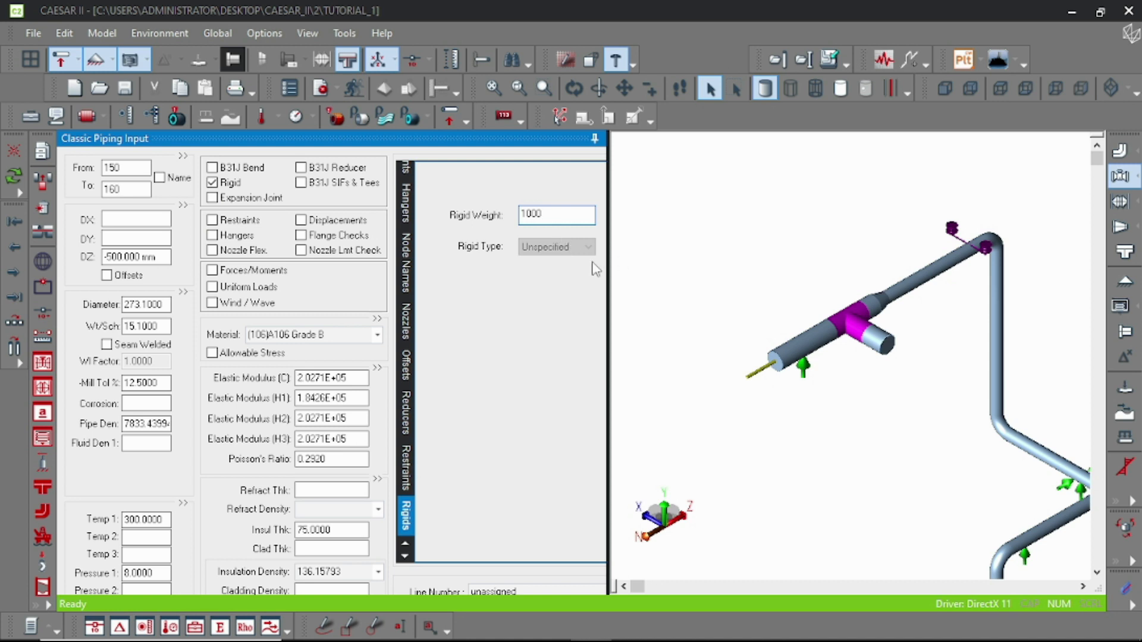
Cycle the Rigid Type through Valve, Flange and Flange Pair, settling on Valve.
click(587, 248)
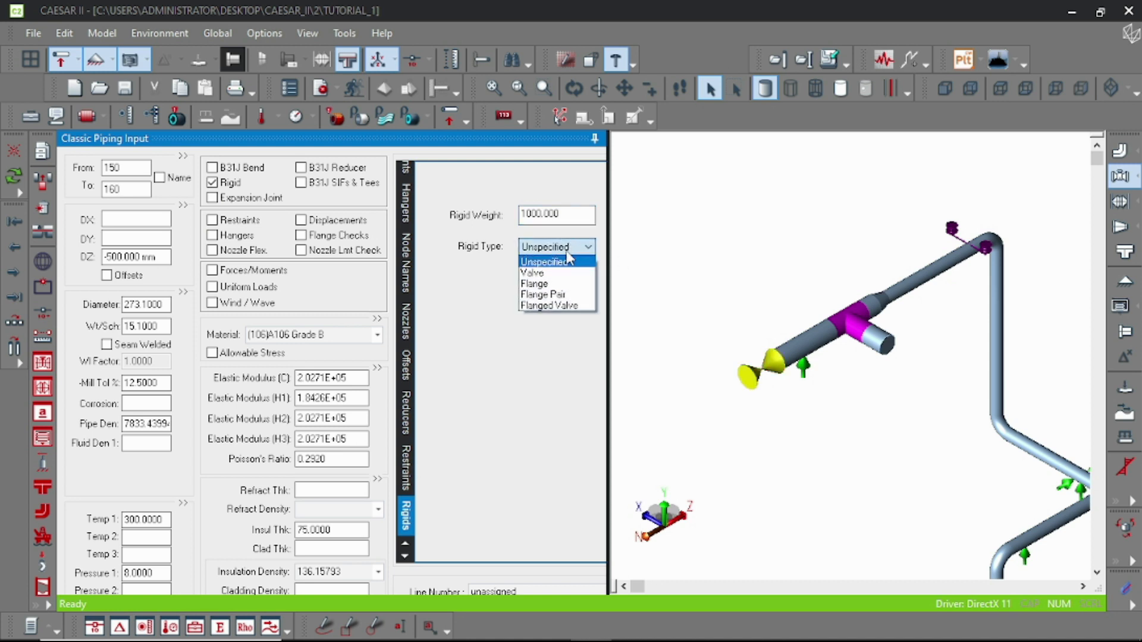
mouse_move(548, 275)
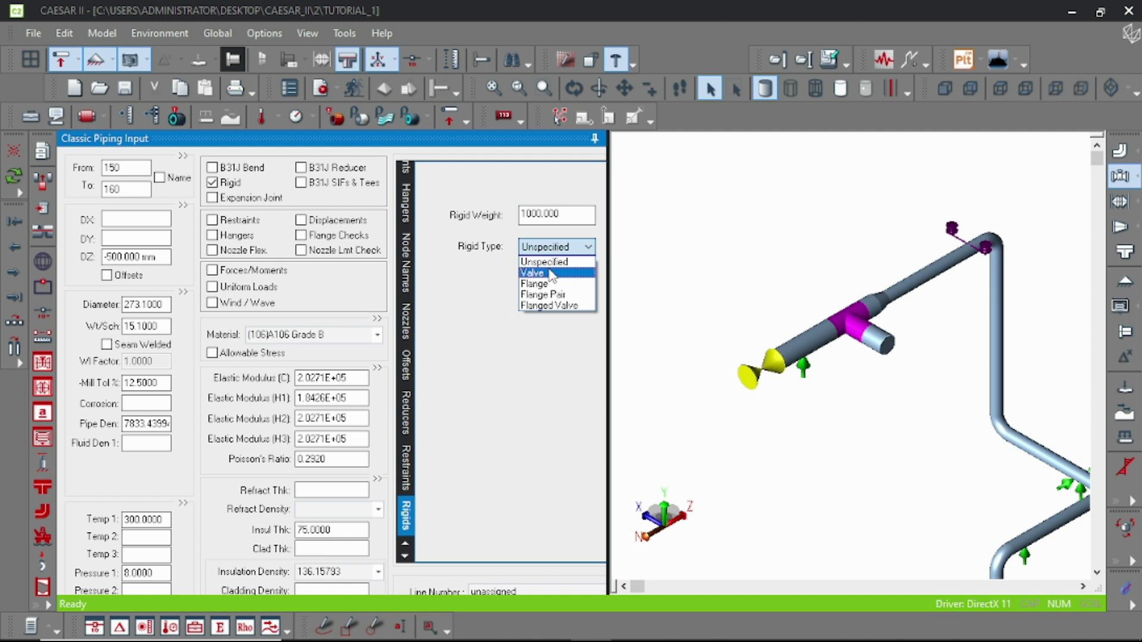
click(532, 272)
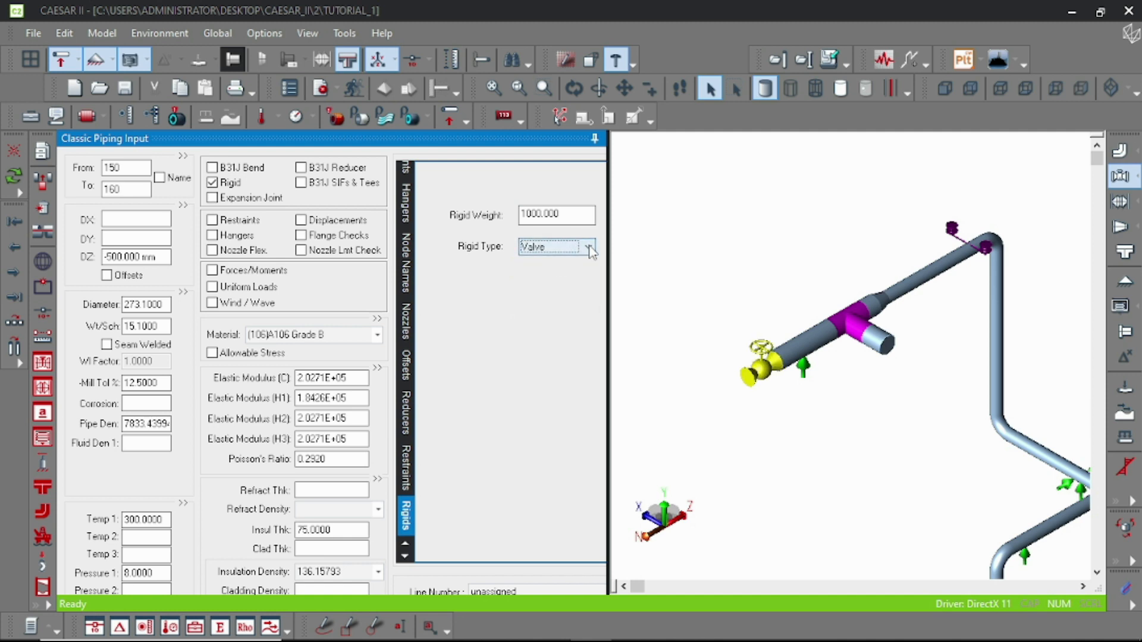
click(590, 247)
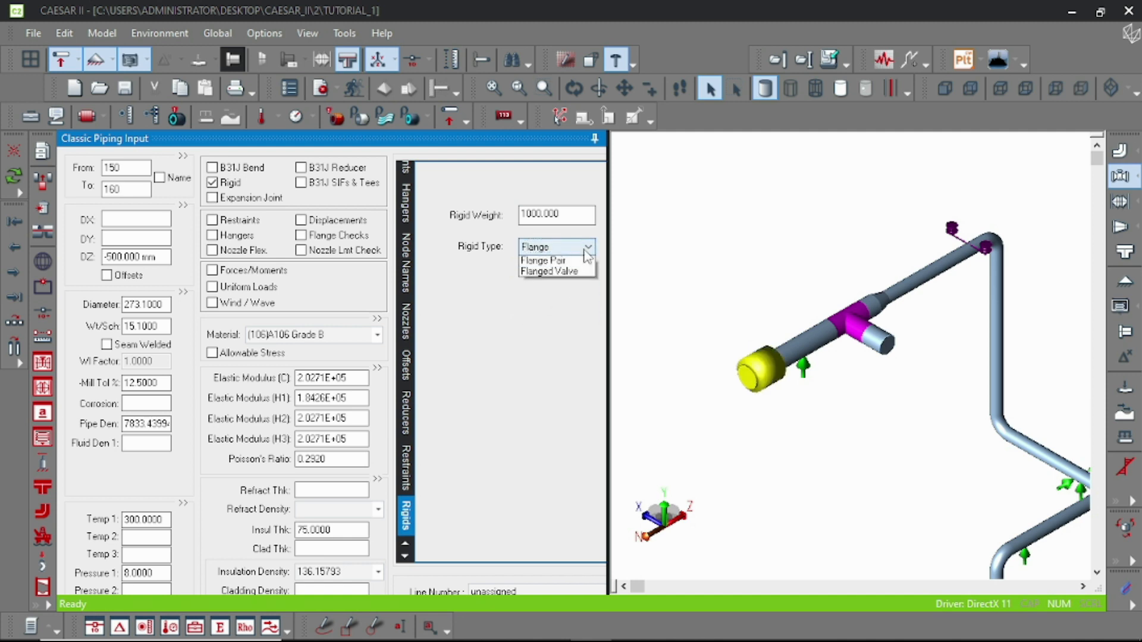
click(588, 247)
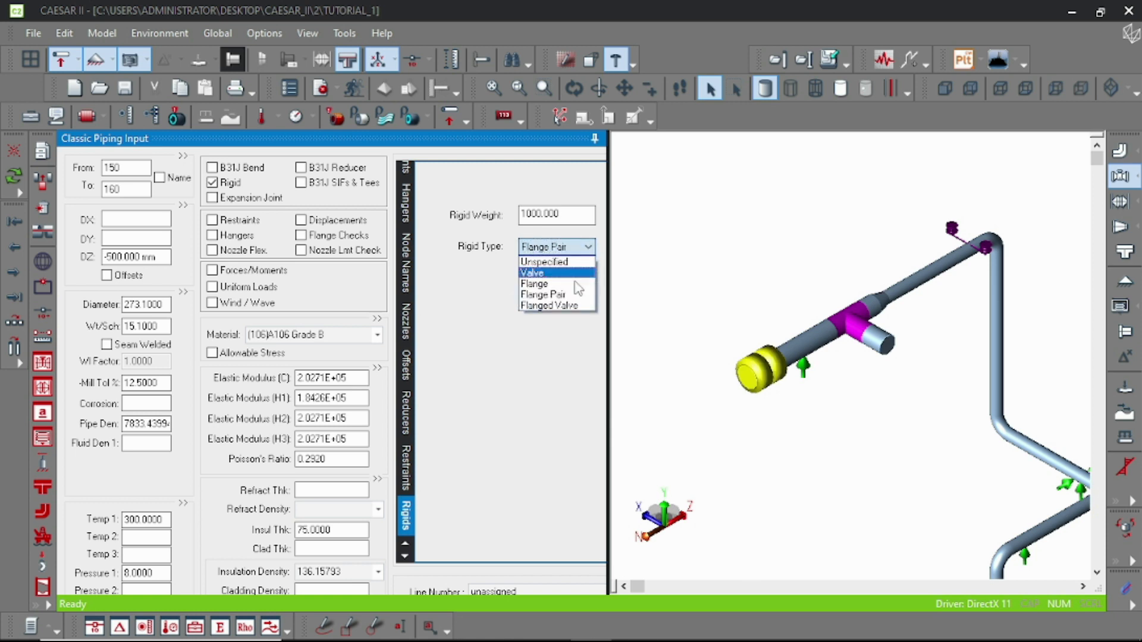
click(549, 306)
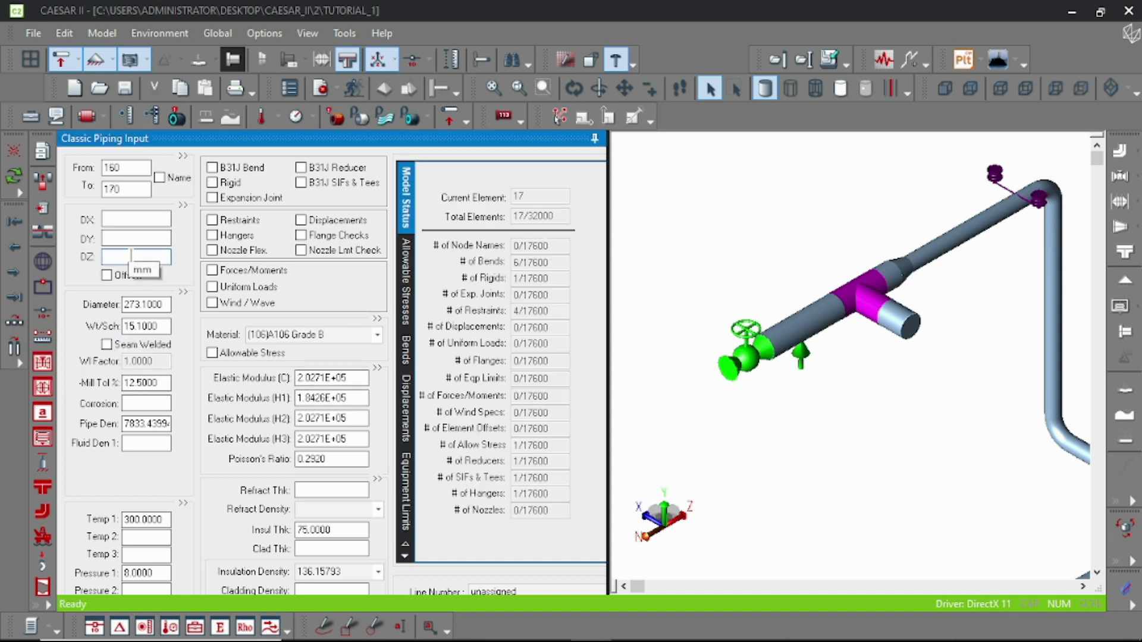
Enter DZ = -500 mm on element 160-170 beyond the valve.
text(-500.000 mm)
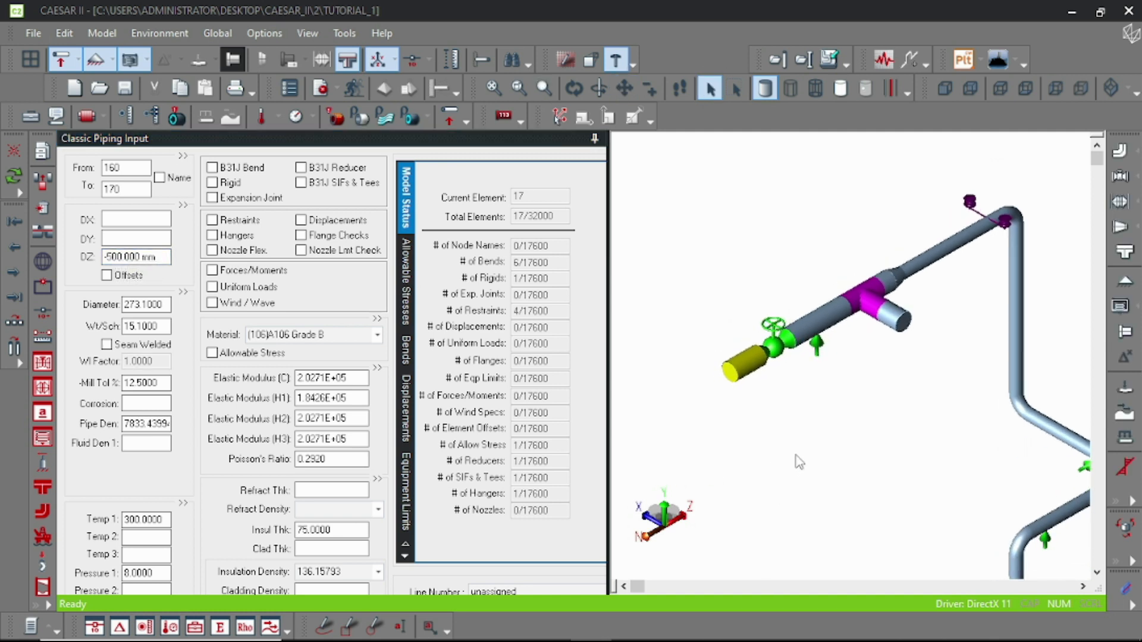
mouse_move(823, 486)
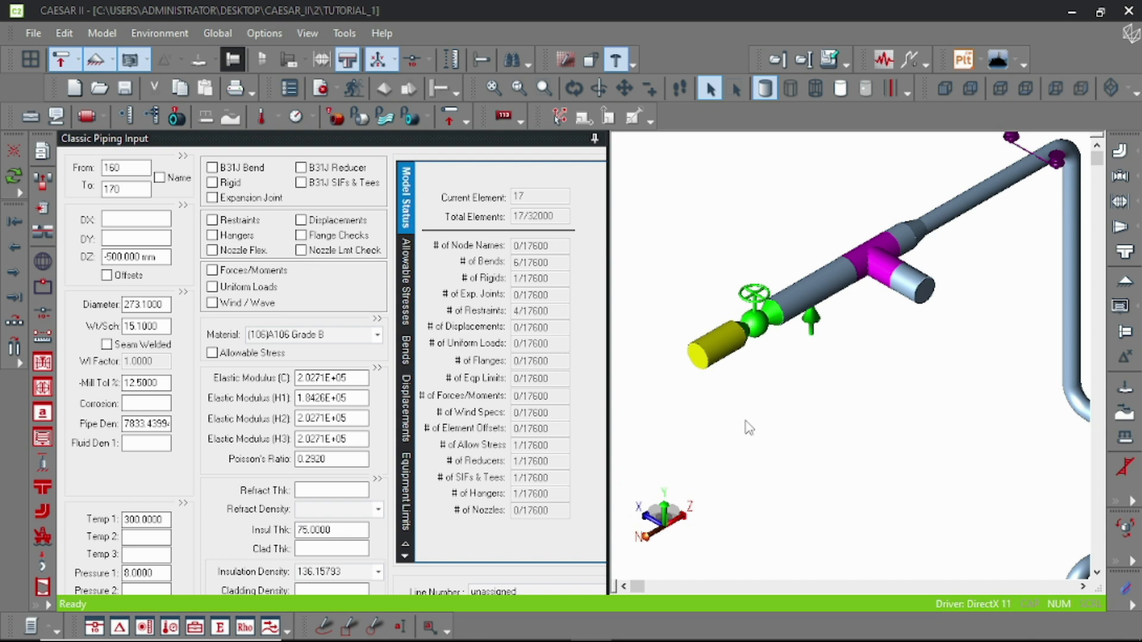
mouse_move(718, 352)
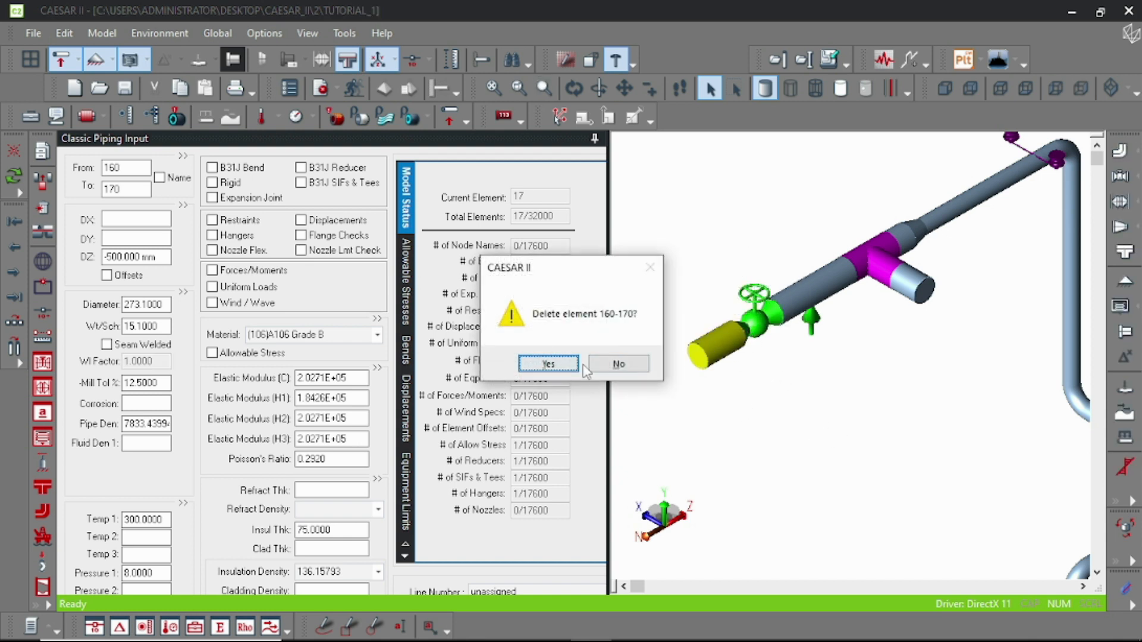
Confirm deleting element 160-170 and clear the rigid valve from element 150-160.
click(547, 363)
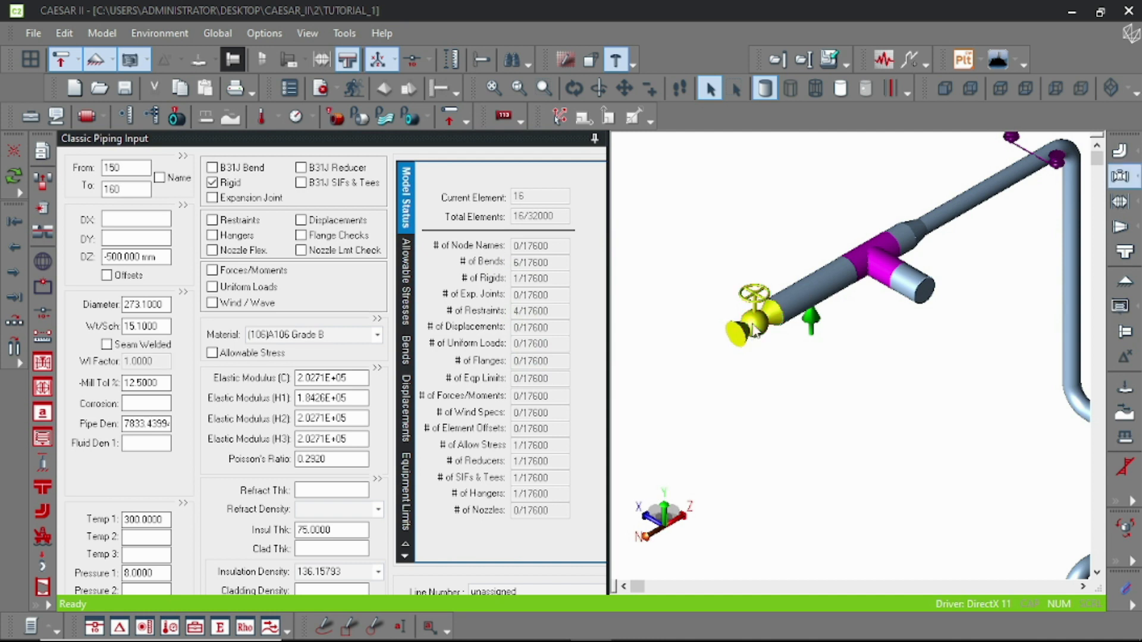
click(211, 168)
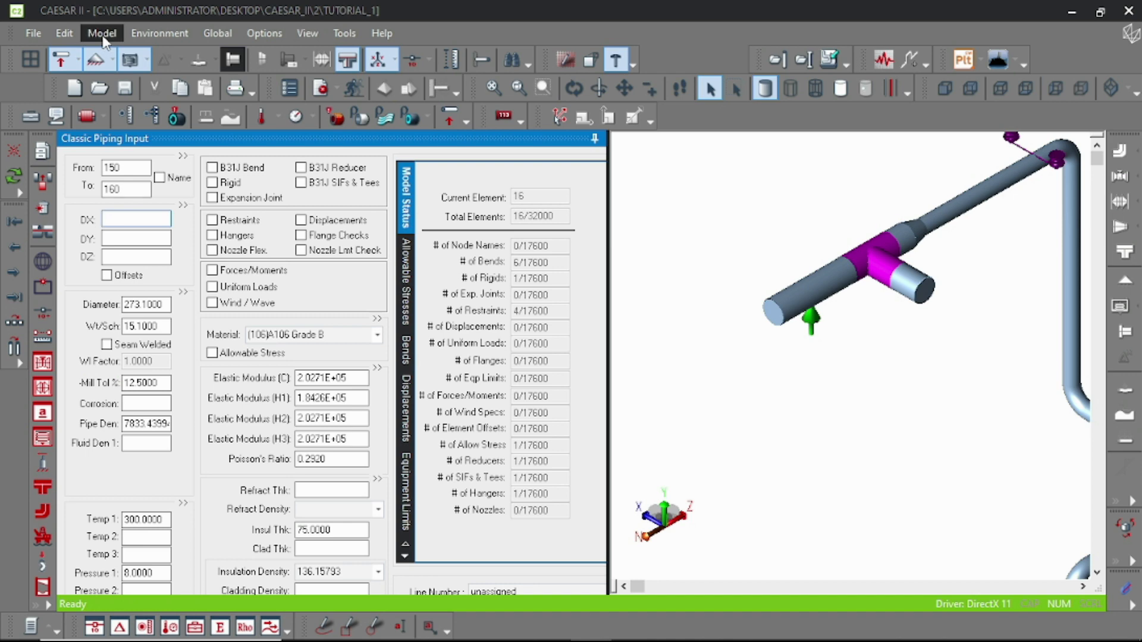
Insert a class 600 gate Flange-Valve-Flange assembly from the Model > Valve database.
click(100, 32)
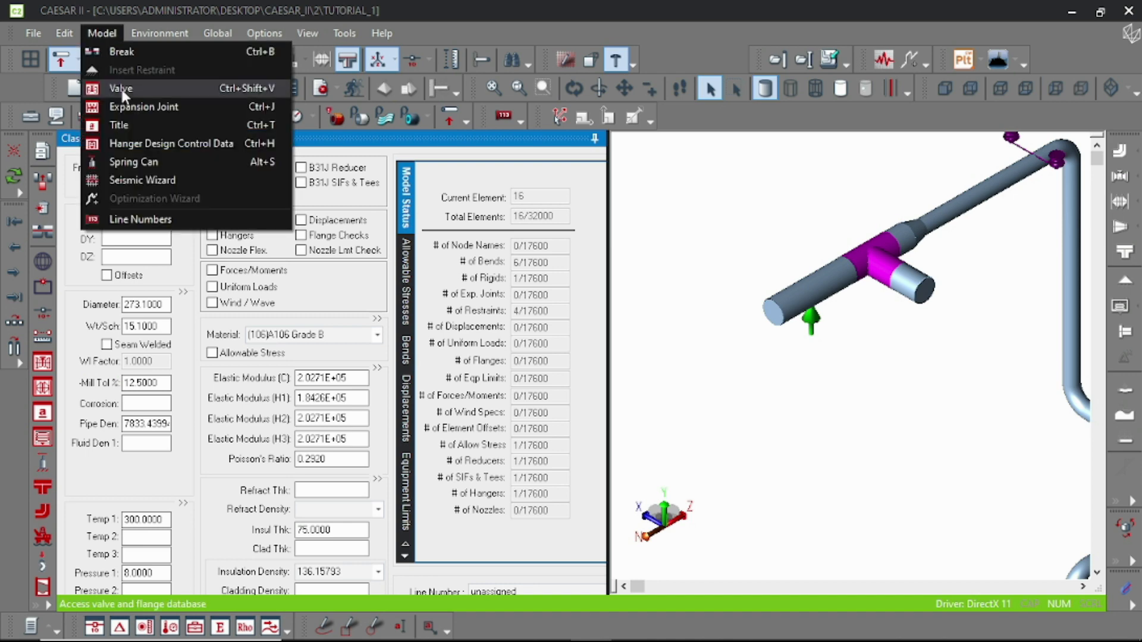
click(121, 88)
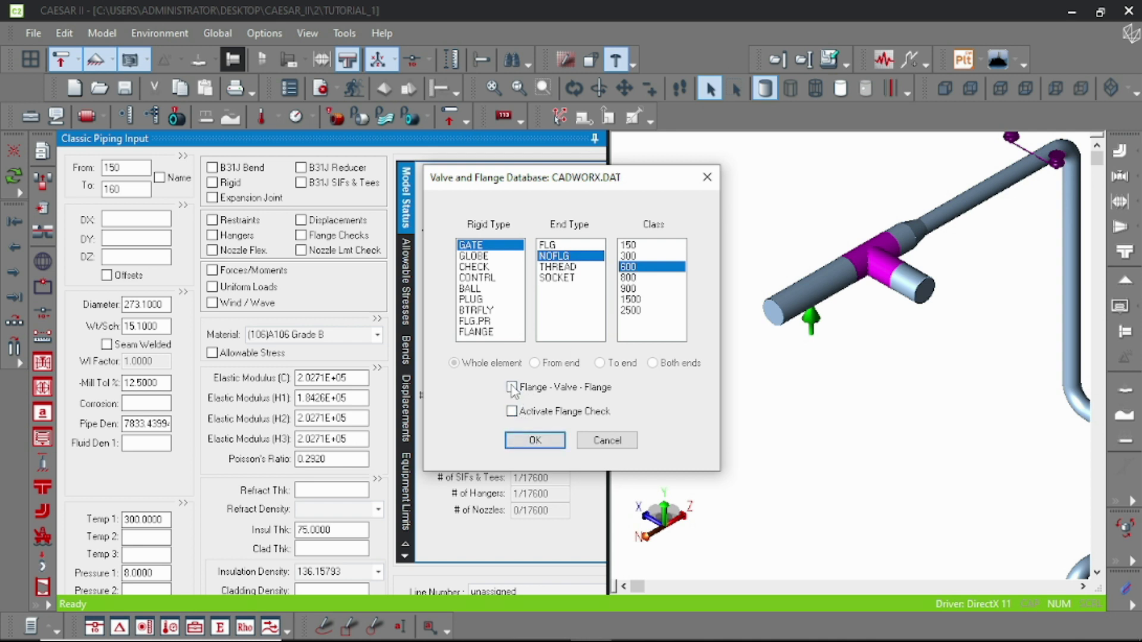
click(547, 245)
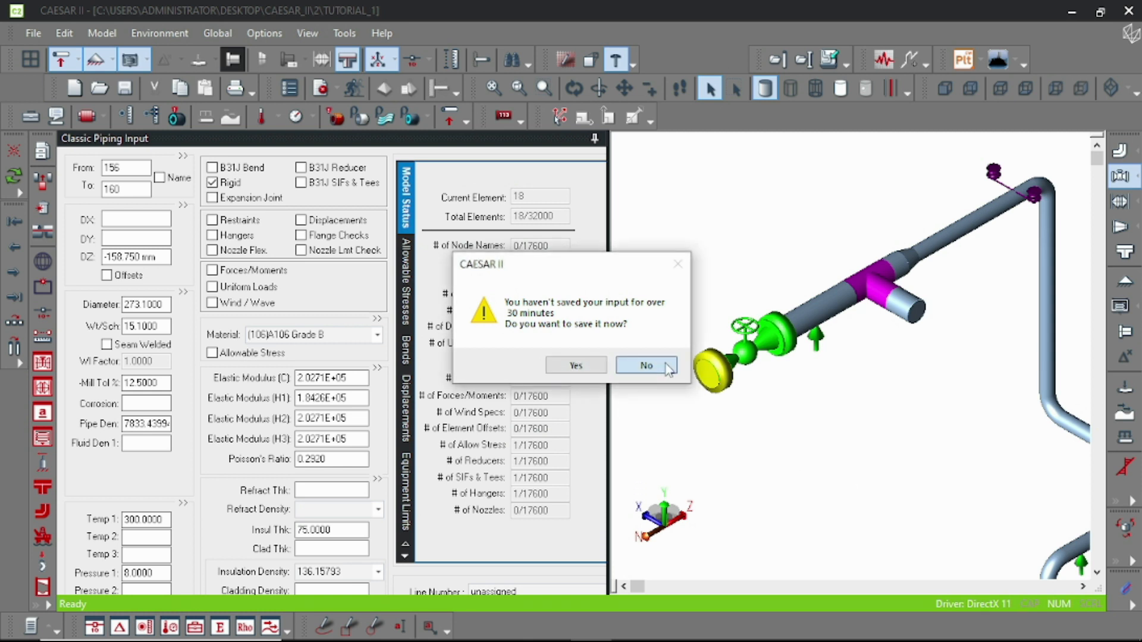
Decline the save reminder with No, keeping the flange-valve-flange assembly.
click(645, 365)
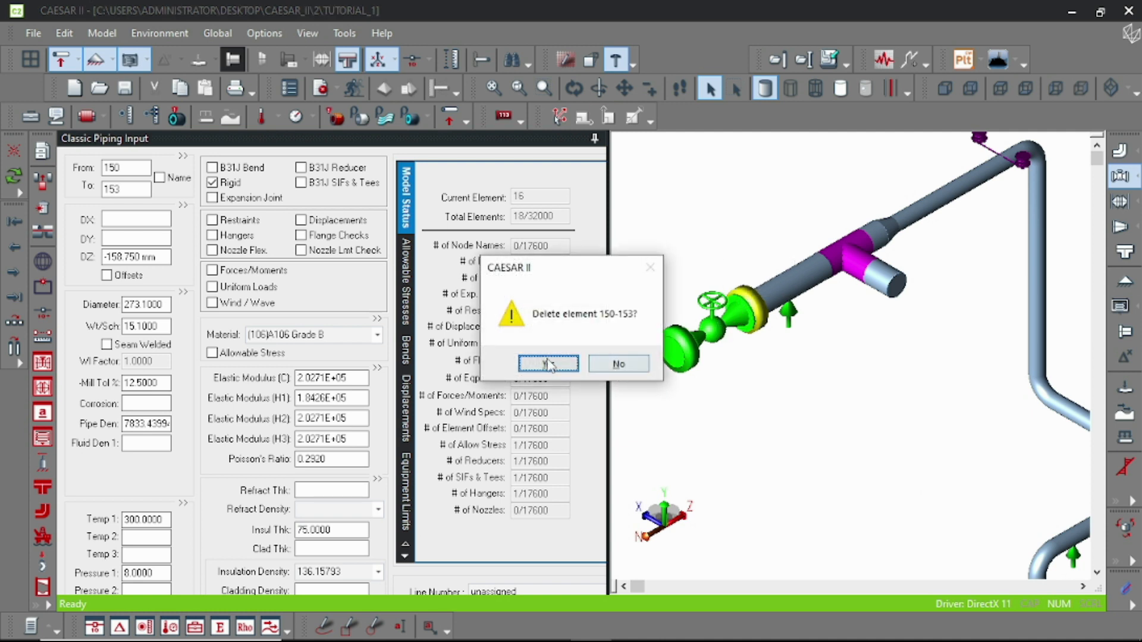
Confirm deleting element 150-153 and set element 150-160 to DZ = -1500 mm.
click(547, 364)
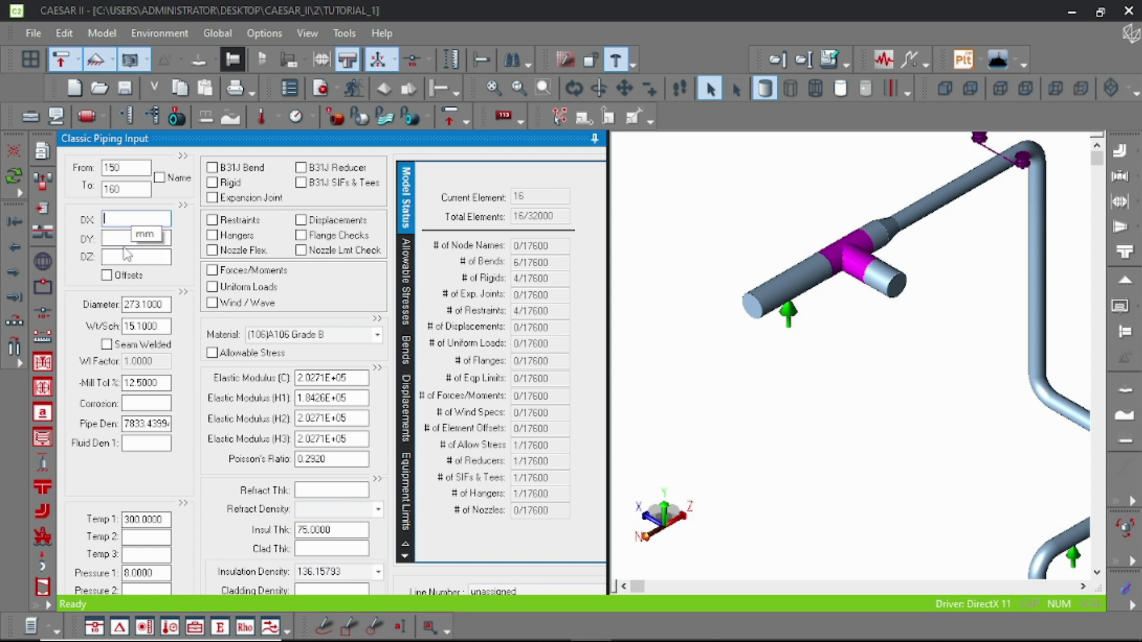
text(-1 m. 500.000 m)
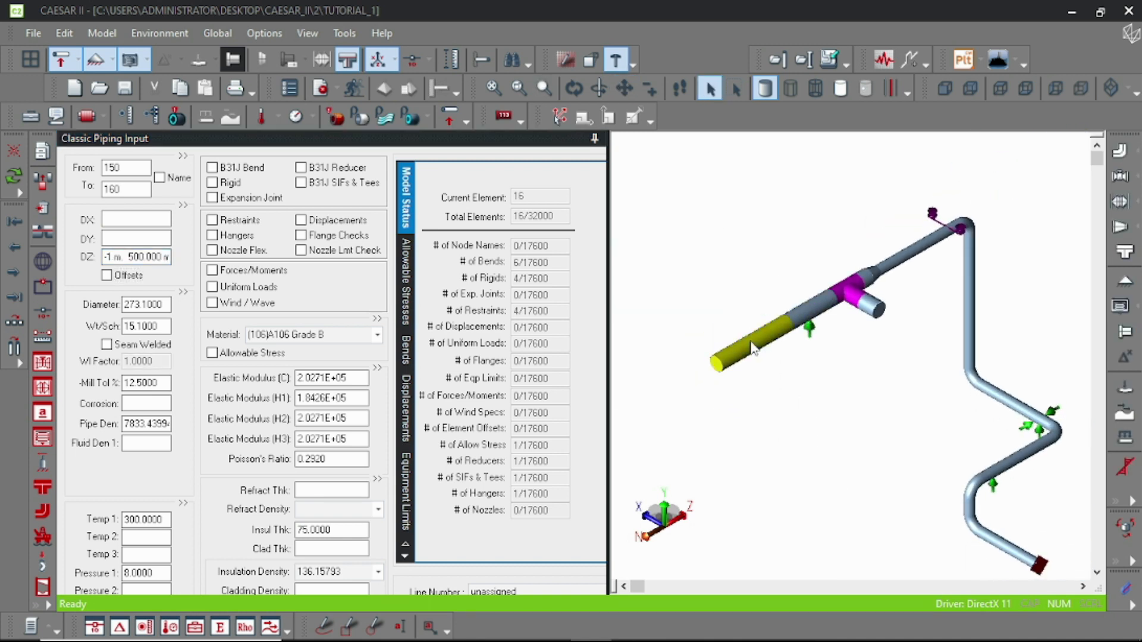
Insert a class 600 flanged gate Flange-Valve-Flange assembly placed From end of element 150-160.
click(102, 32)
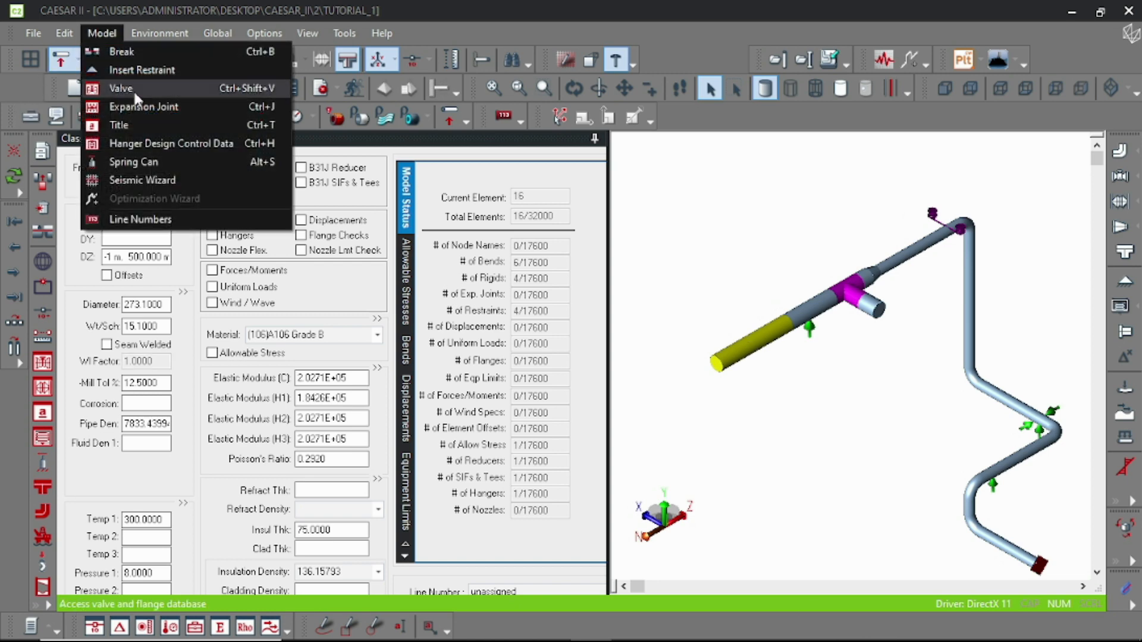
click(122, 88)
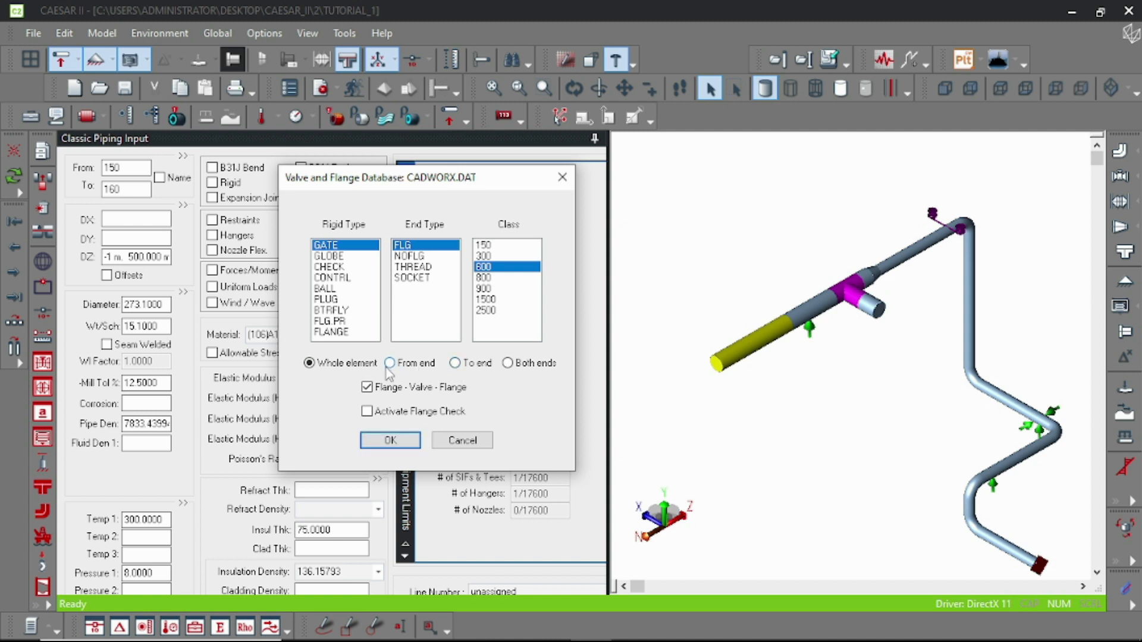
click(388, 363)
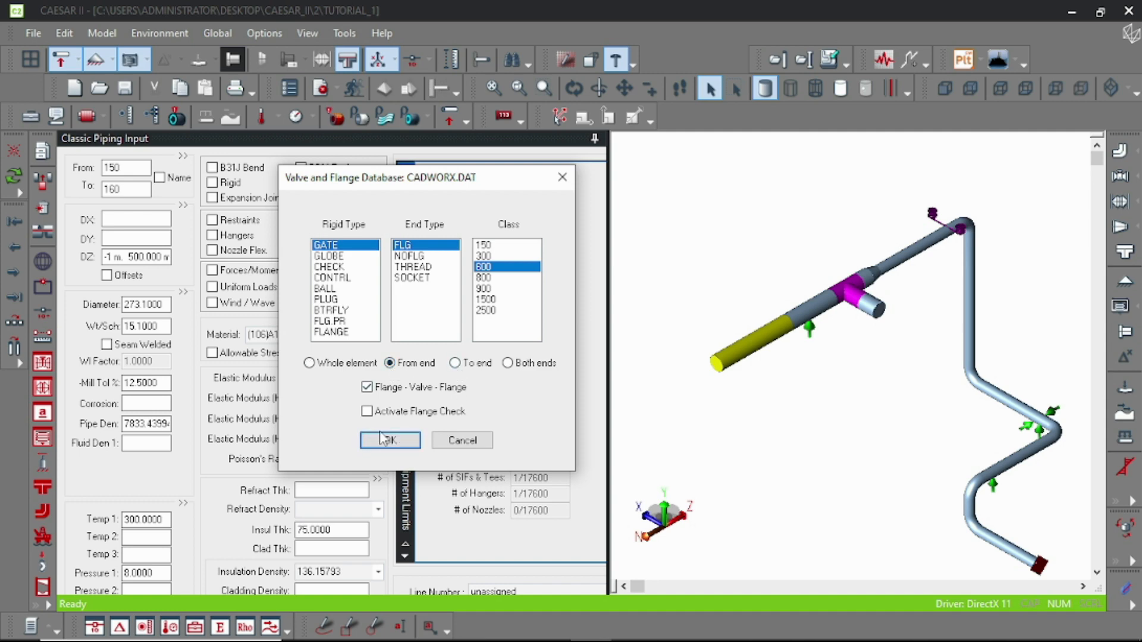
click(390, 440)
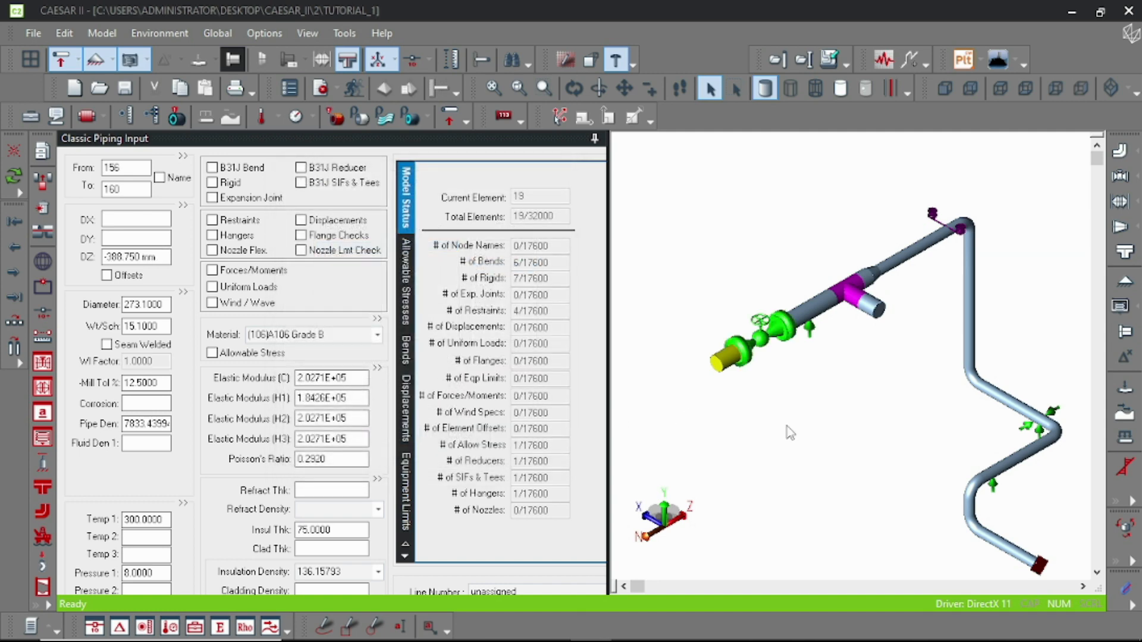
mouse_move(737, 376)
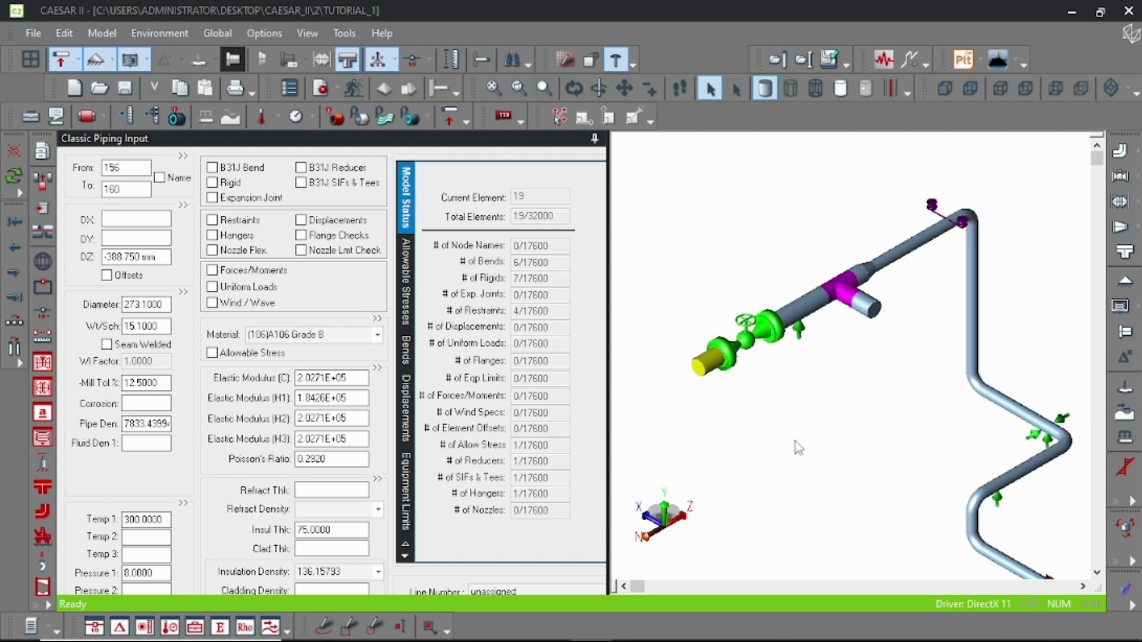
mouse_move(759, 443)
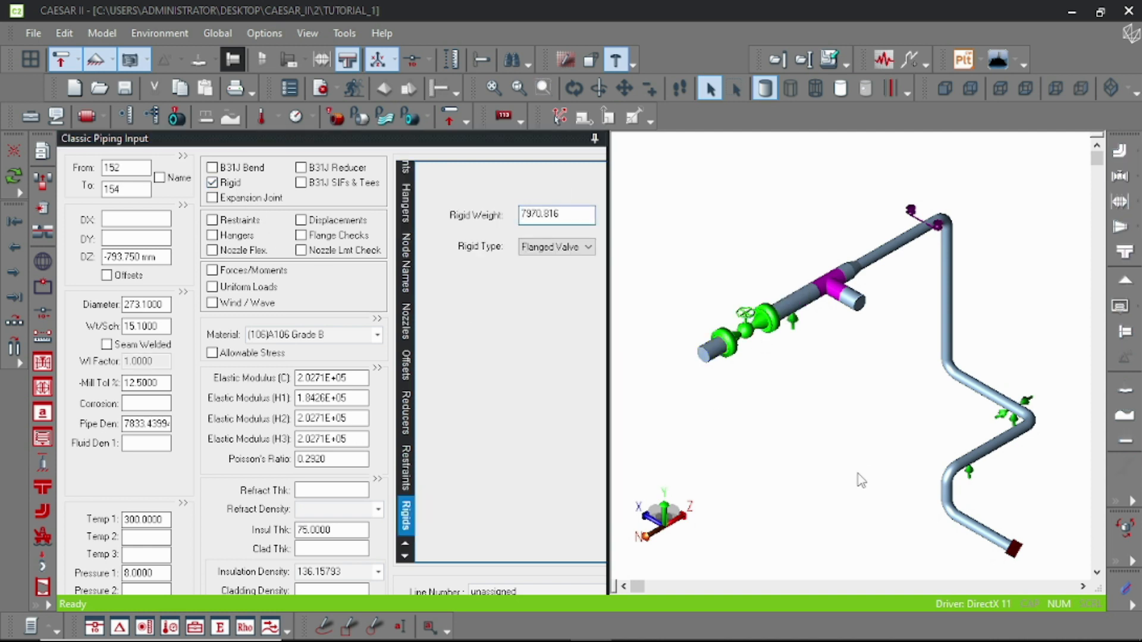
mouse_move(756, 433)
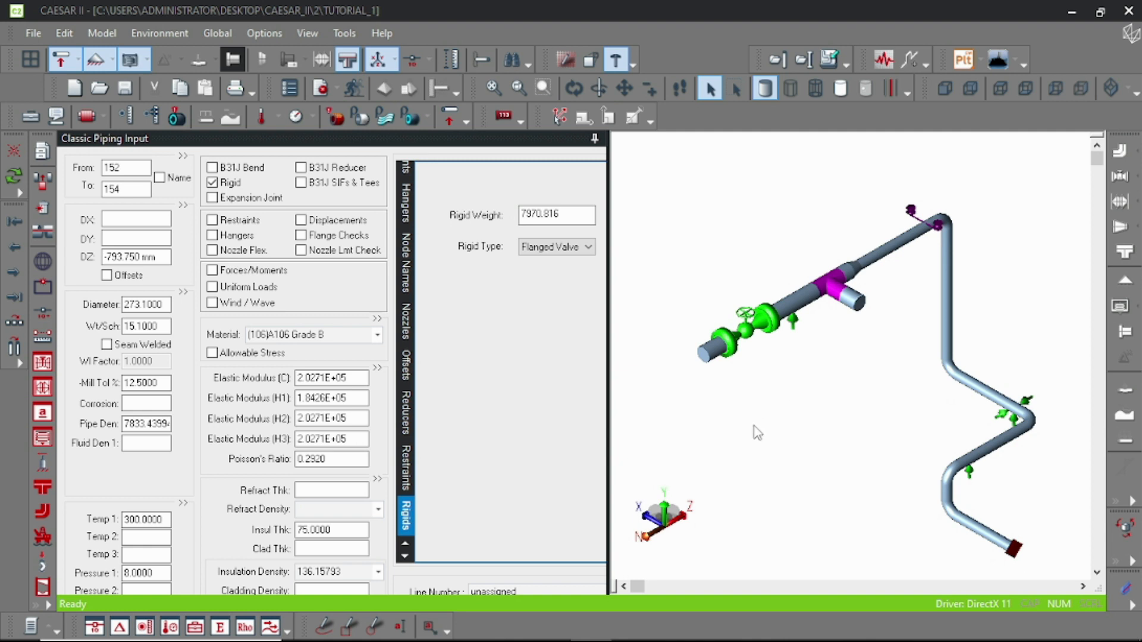
mouse_move(680, 388)
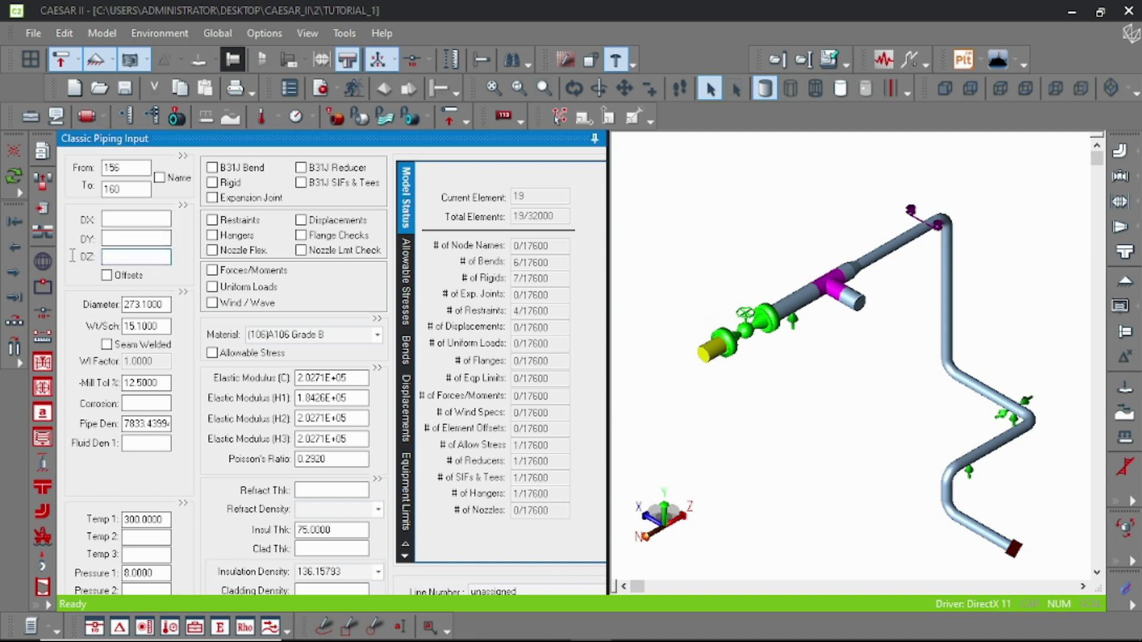
Retype the DZ length of pipe element 156-160, reaching -50 so far.
text(-50)
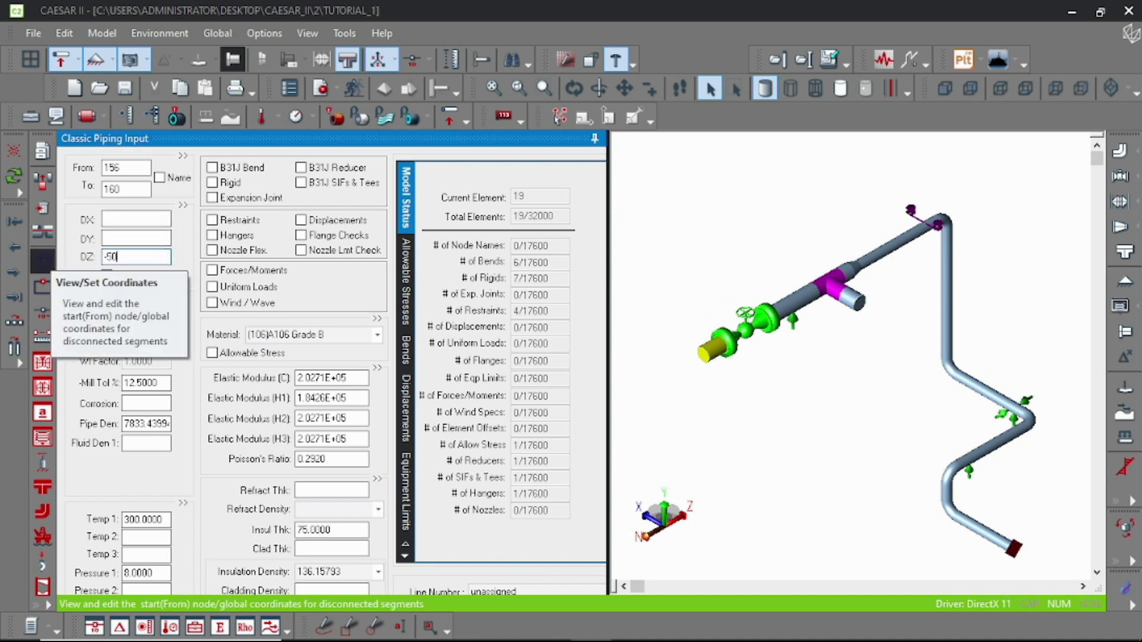